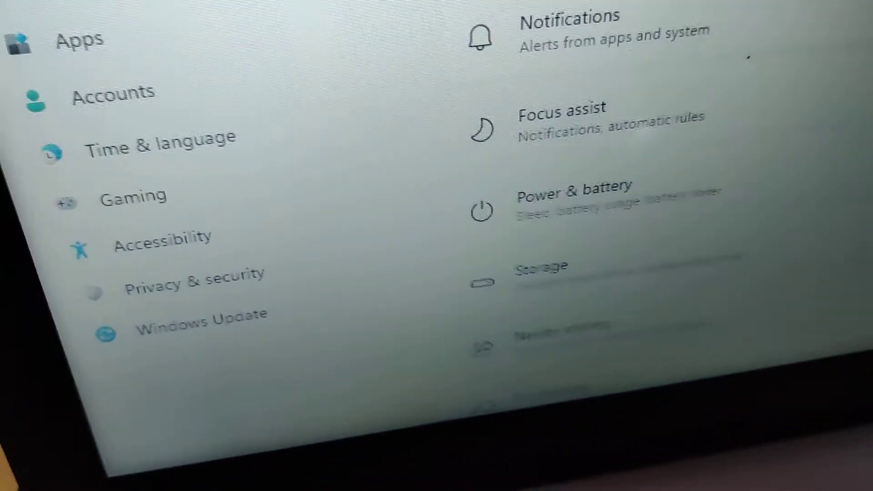
- Go to the Accessibility page and bring its Interaction section (Speech, Keyboard, Mouse, Eye control) into view
scroll("down", 3)
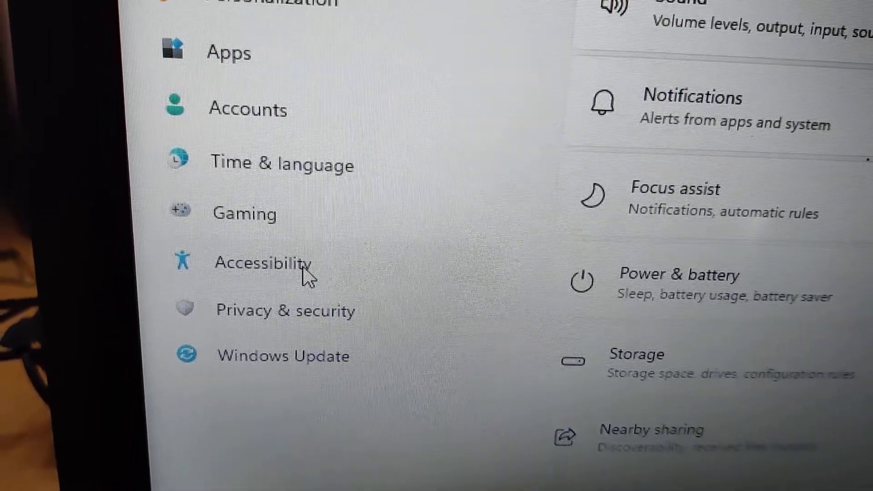
left_click(262, 262)
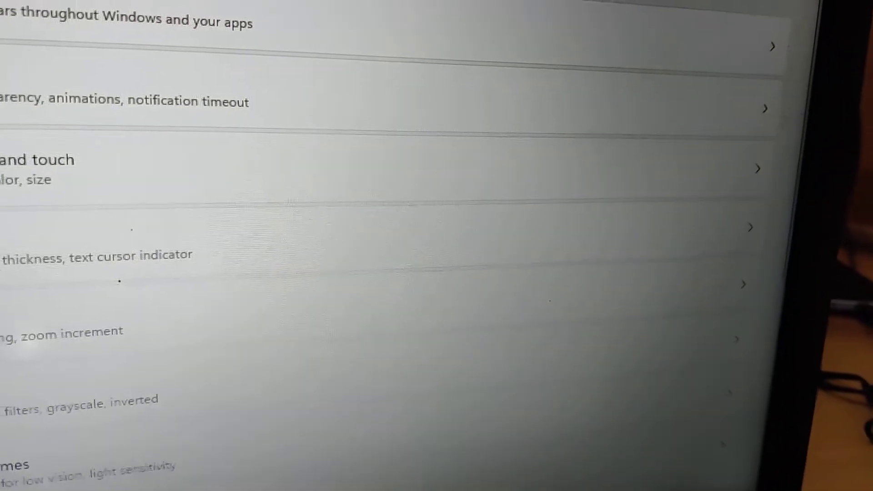
scroll("down", 3)
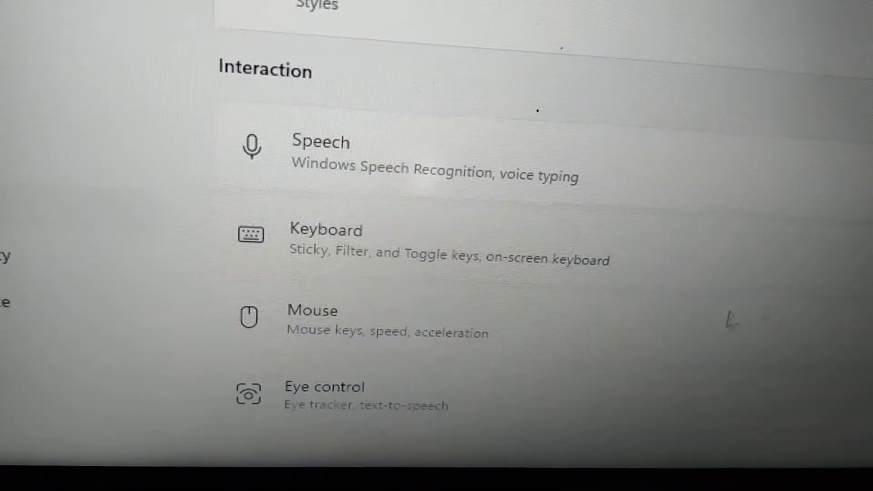
- Go to the Mouse accessibility page and switch the Mouse keys toggle to On
left_click(312, 310)
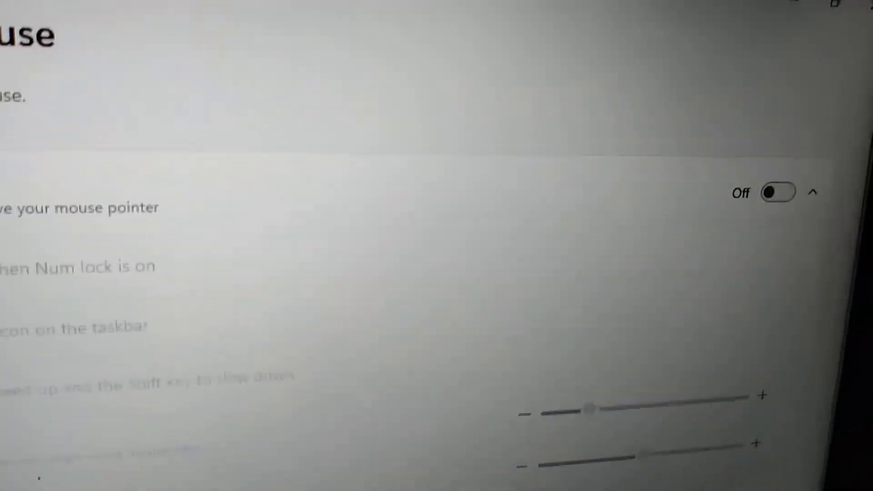
left_click(776, 192)
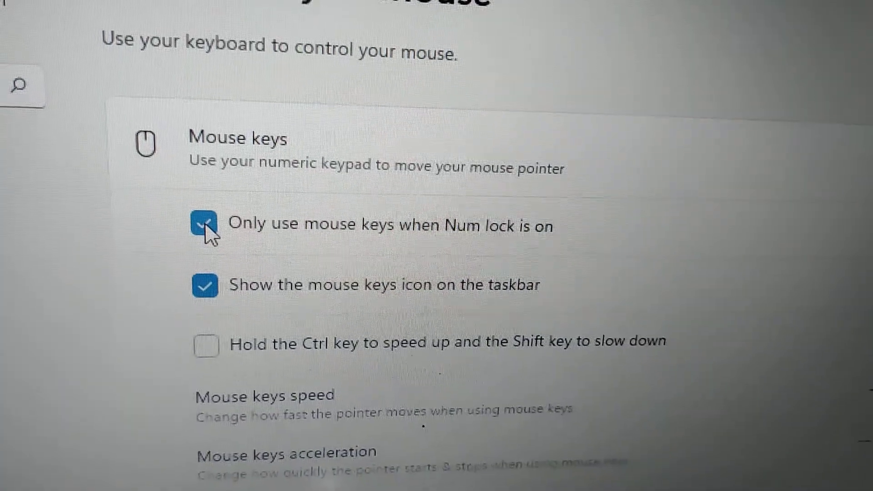
- Untick 'Only use mouse keys when Num lock is on', then switch Mouse keys back to Off
left_click(205, 225)
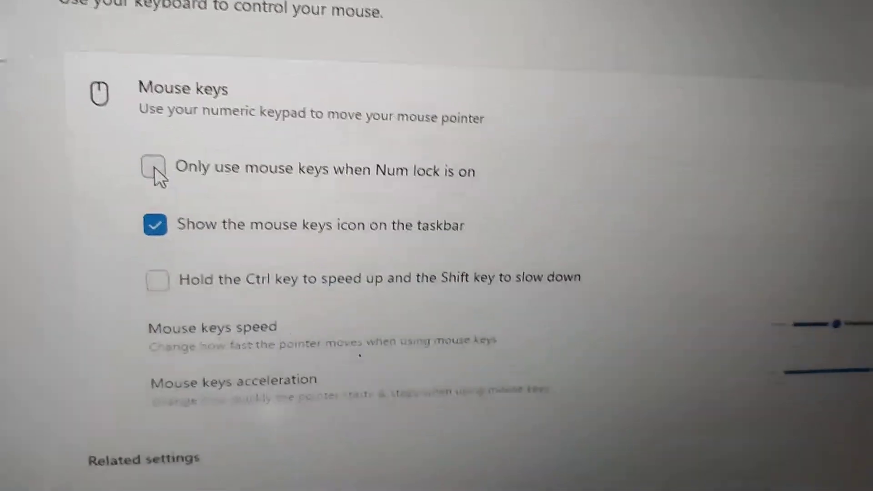
scroll("down", 3)
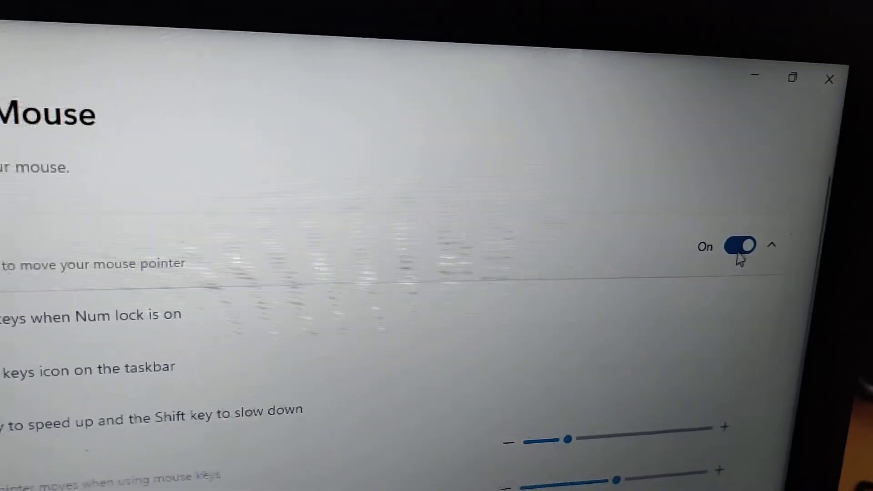
left_click(739, 245)
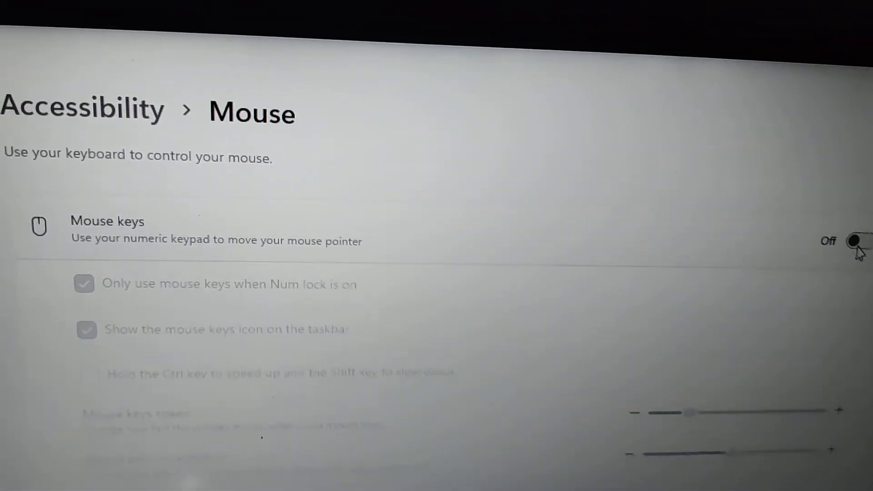